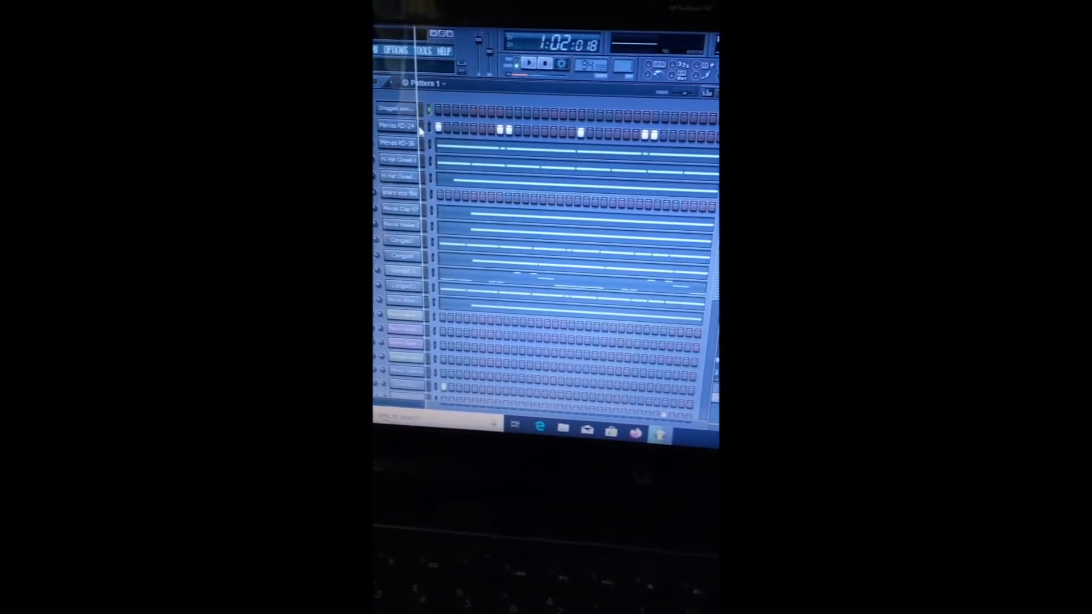
Step: Open the Channel settings window for the 'Dragged sample' channel in the Channel Rack
click(397, 110)
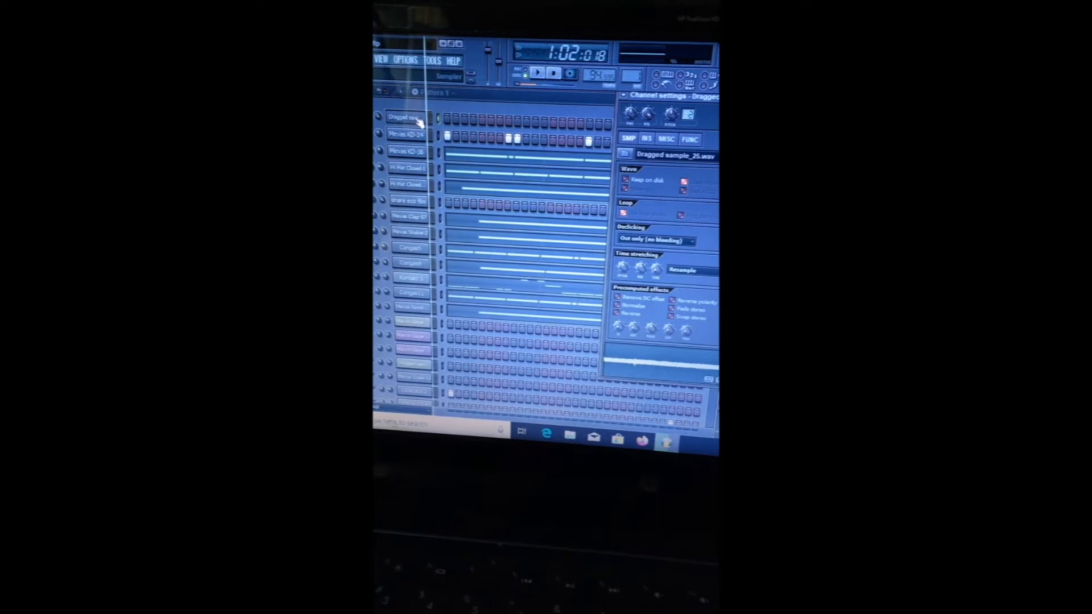